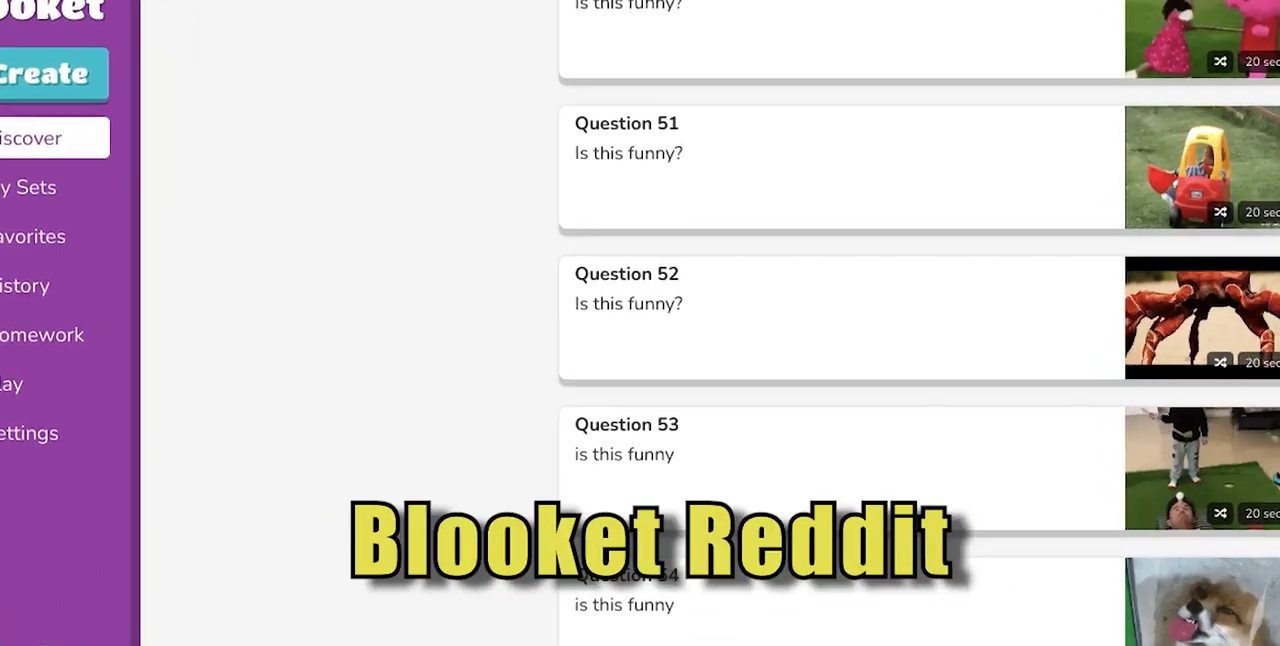
scroll("down", 3)
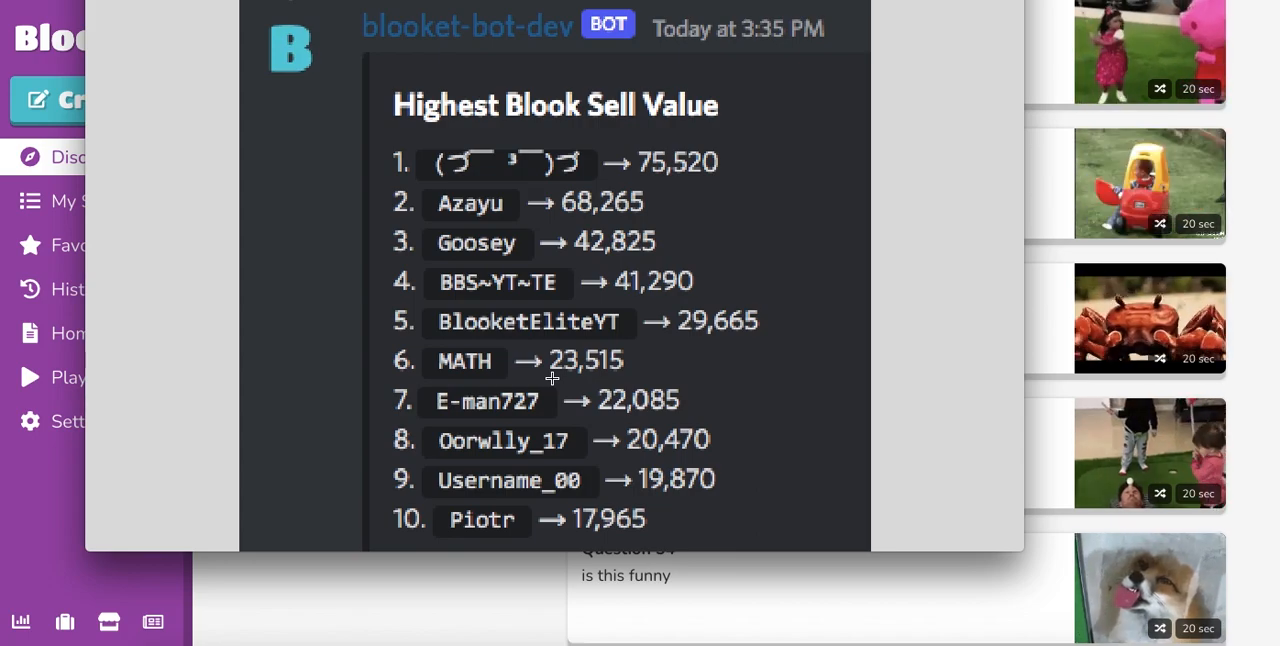
mouse_move(664, 237)
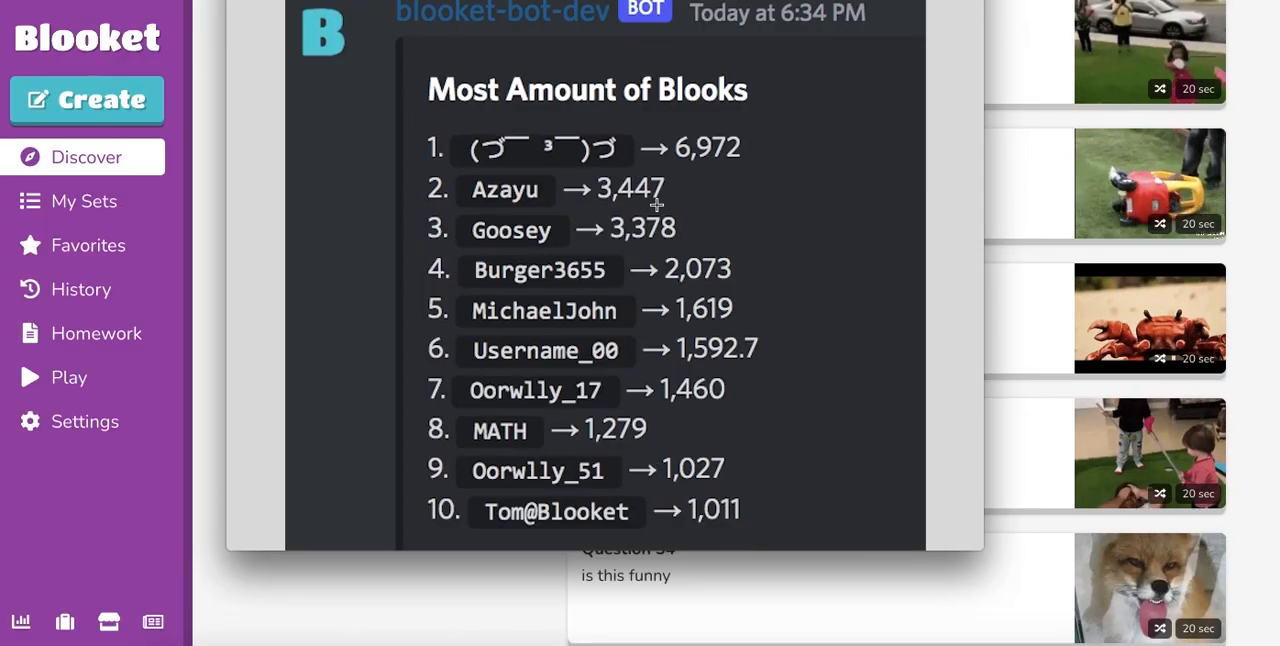
mouse_move(669, 325)
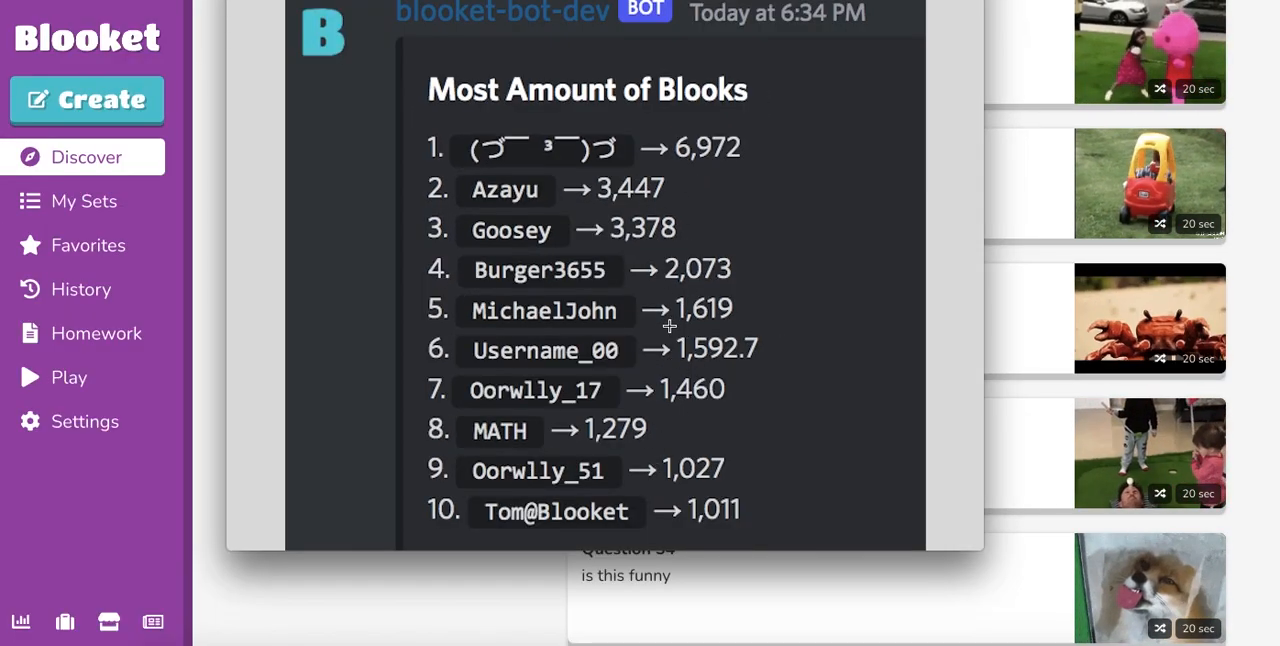